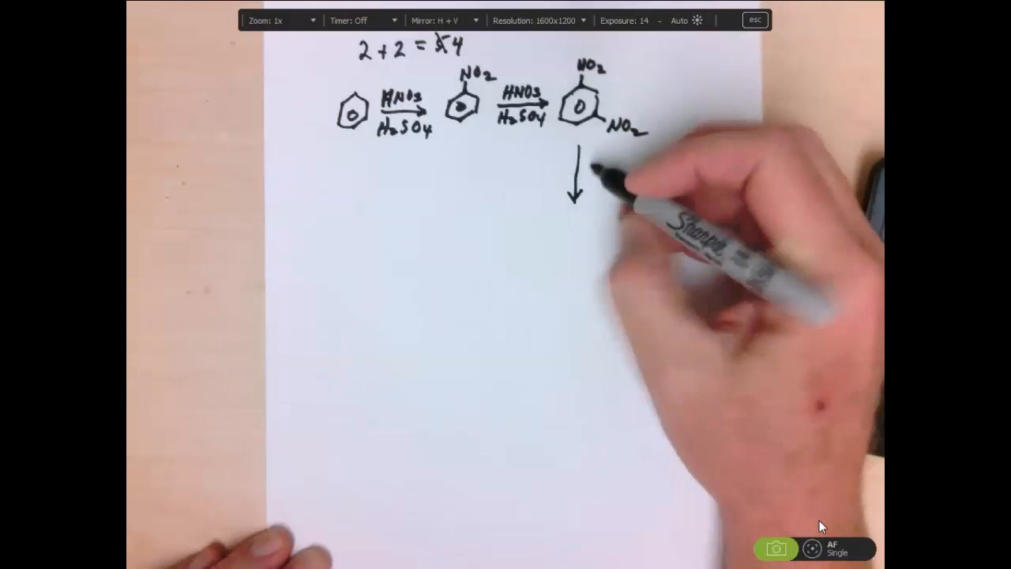
Step: Write 'HN' to finish the nitration arrow below the dinitrobenzene
text(HN)
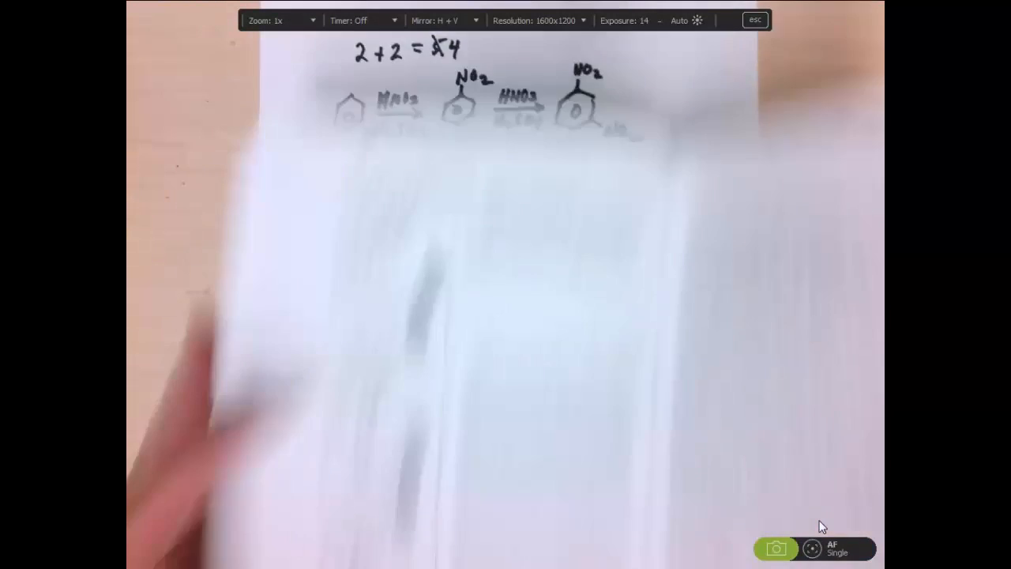
Step: Show the lightning-formation book page and choose a level from the Zoom dropdown
click(281, 21)
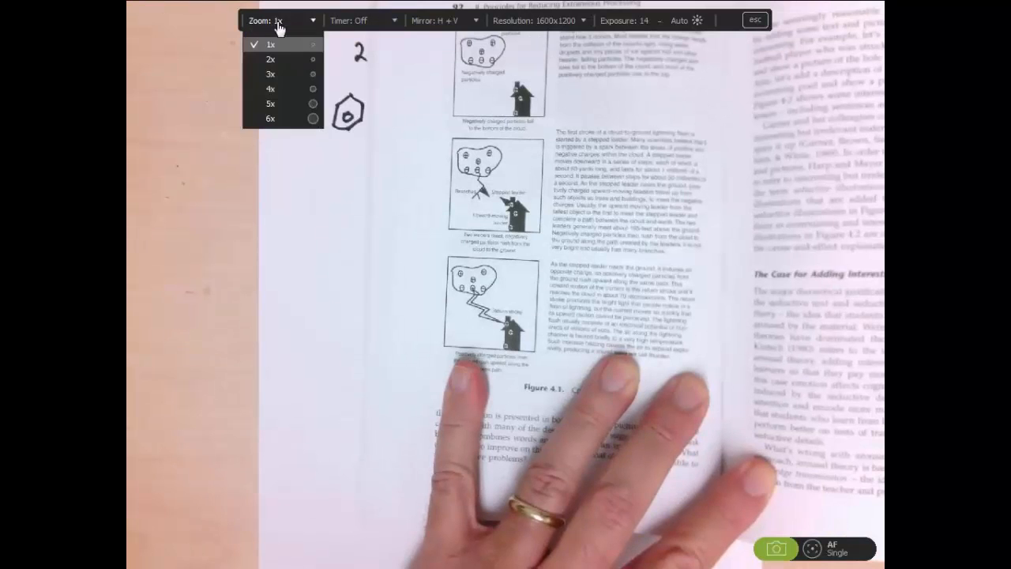
click(269, 60)
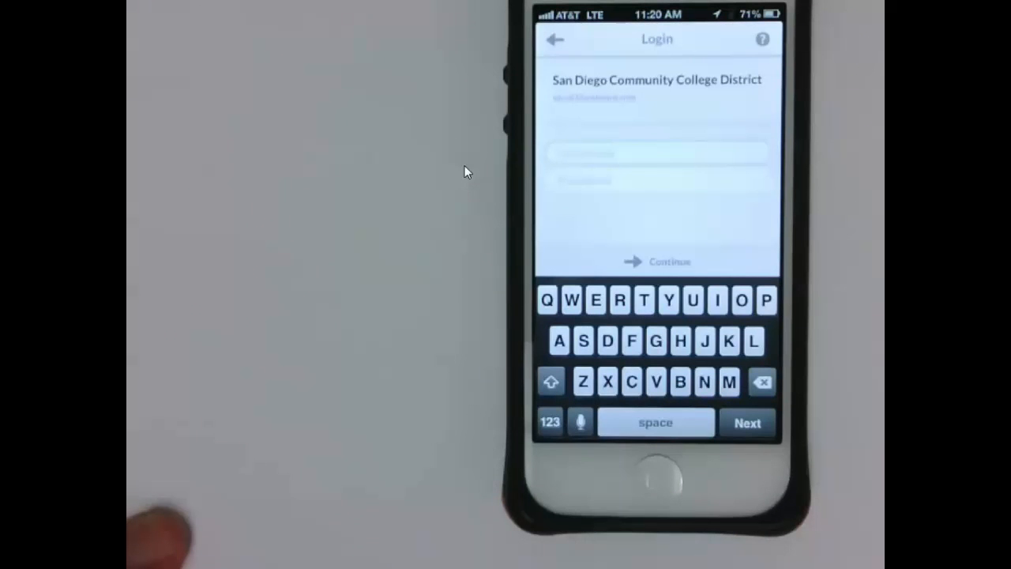
Step: Tap the phone's username field to activate it for typing
click(658, 152)
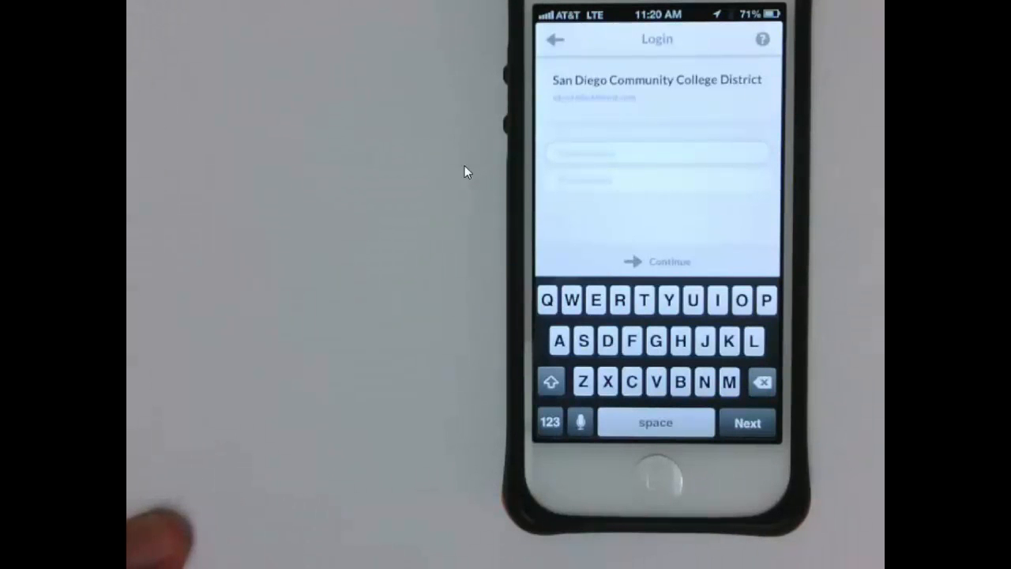
click(655, 152)
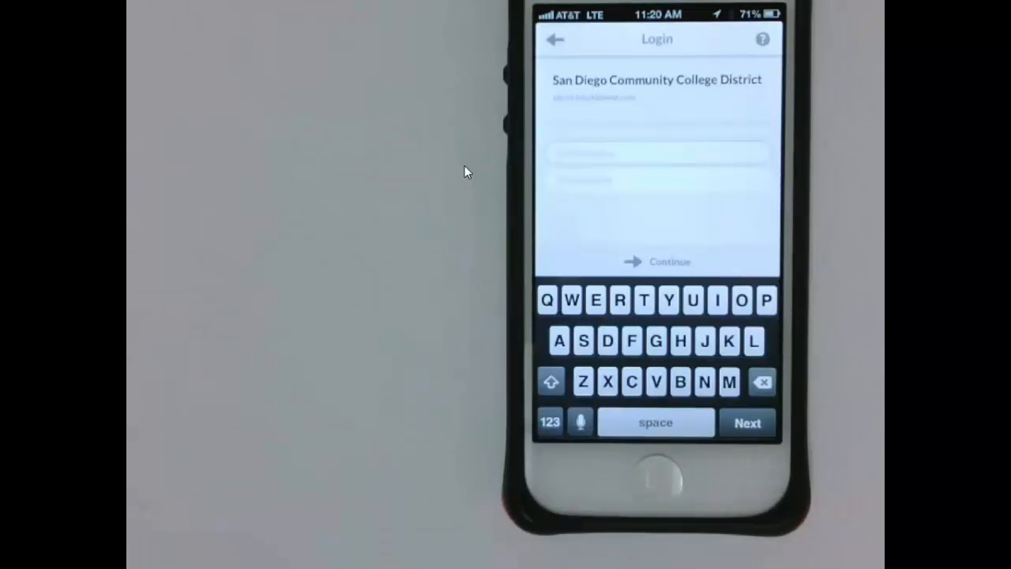
click(658, 153)
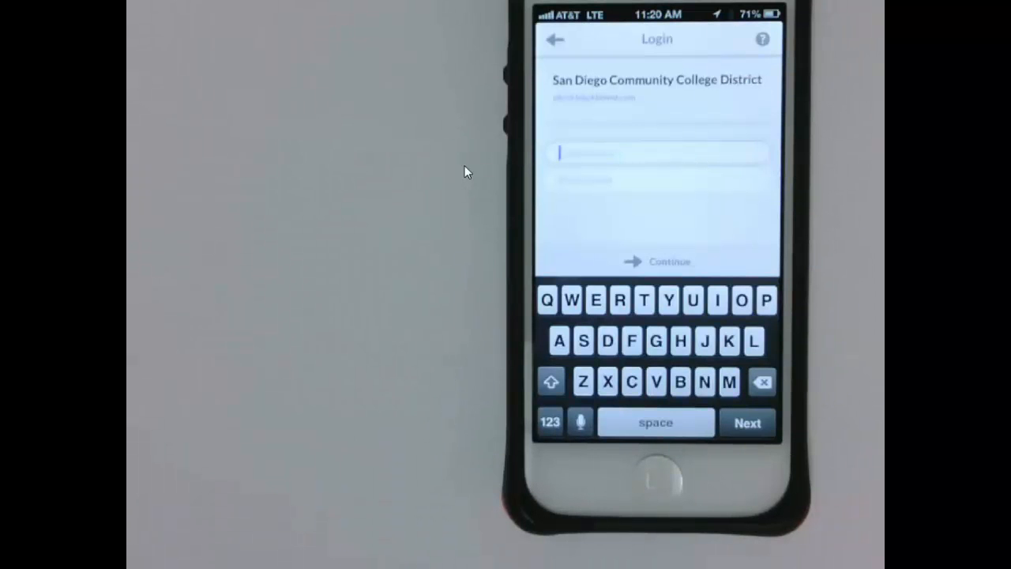